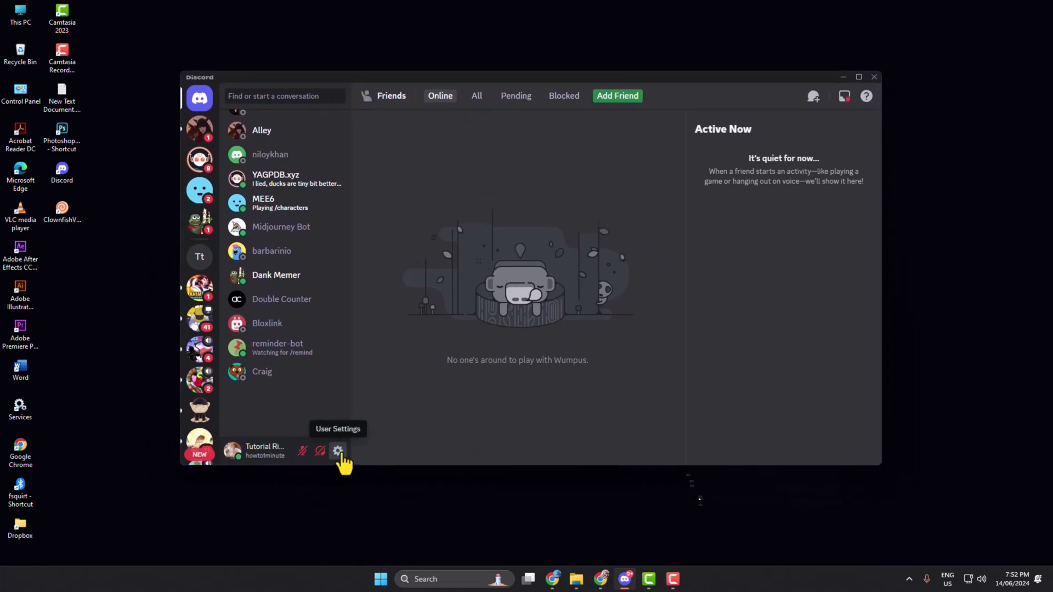
# Go to the Registered Games page under Activity Settings in User Settings.
pyautogui.click(336, 451)
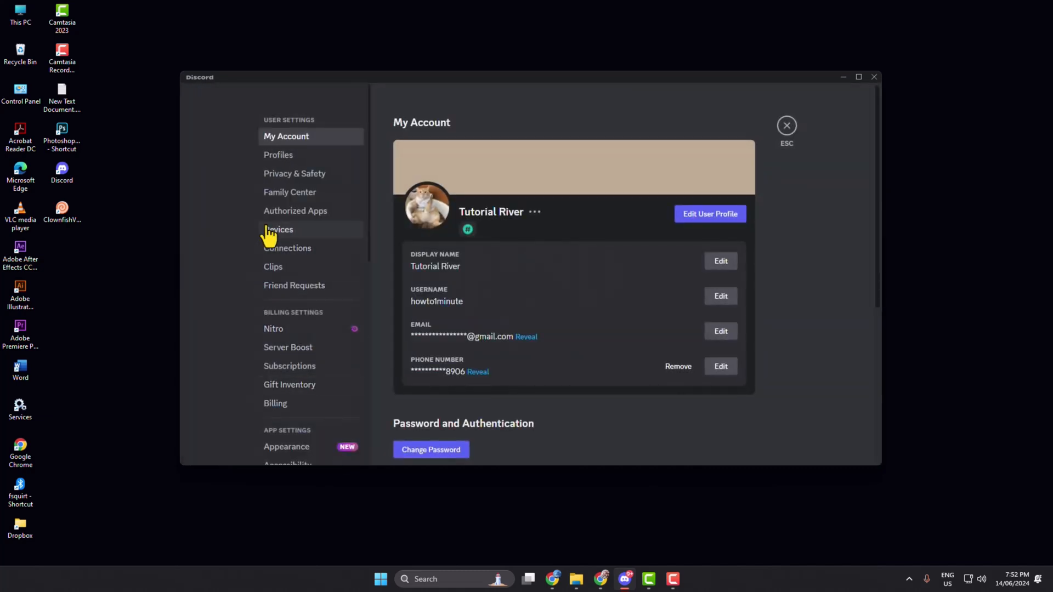
pyautogui.scroll(-3)
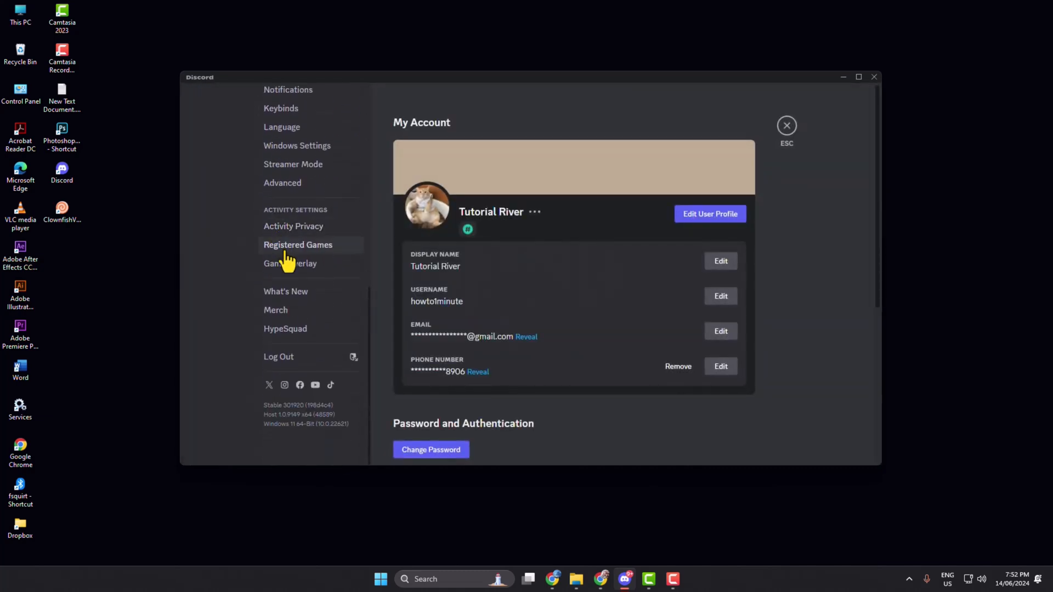
pyautogui.click(297, 245)
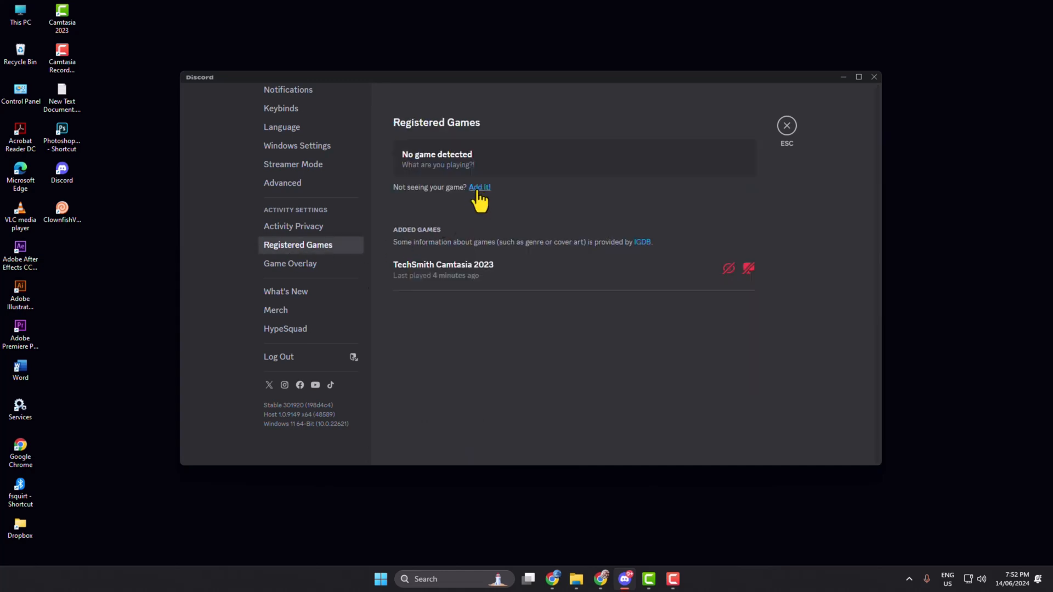
# Add Google Chrome from the running programs list as a registered game.
pyautogui.click(479, 187)
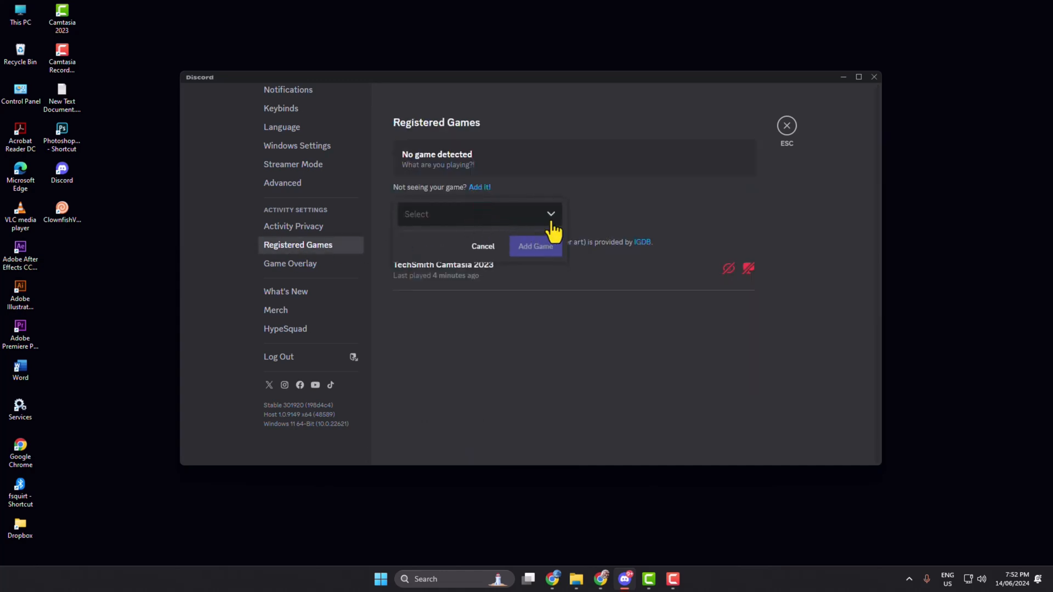
pyautogui.click(478, 214)
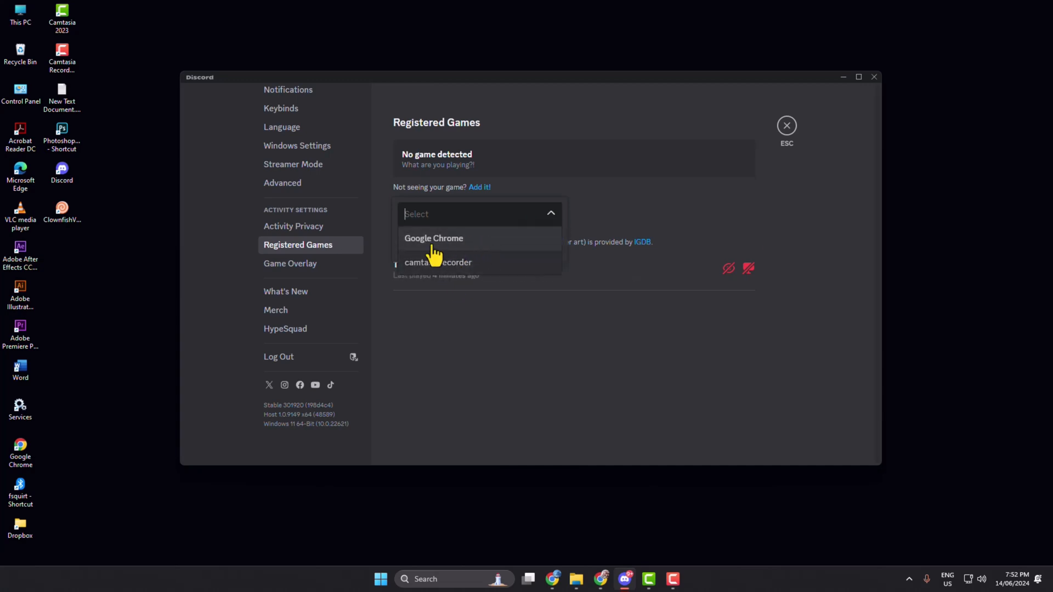
pyautogui.moveTo(505, 247)
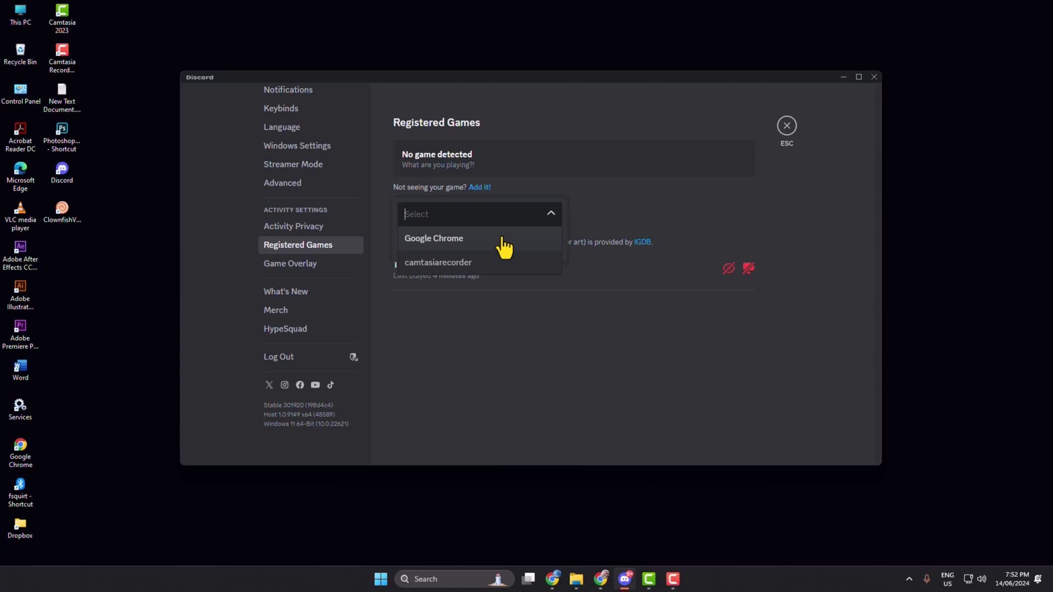
pyautogui.moveTo(450, 244)
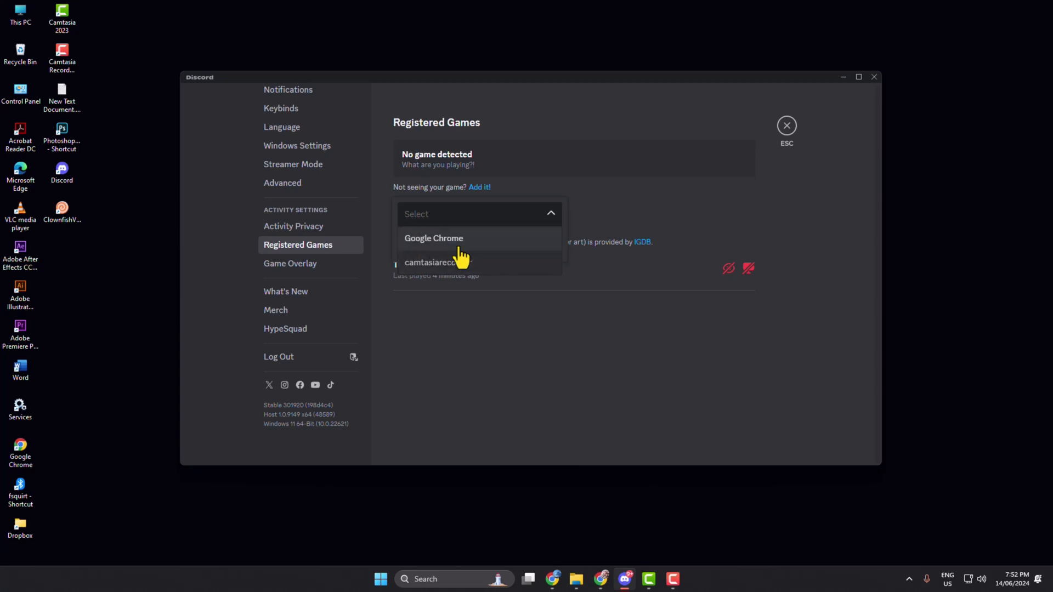
pyautogui.click(433, 238)
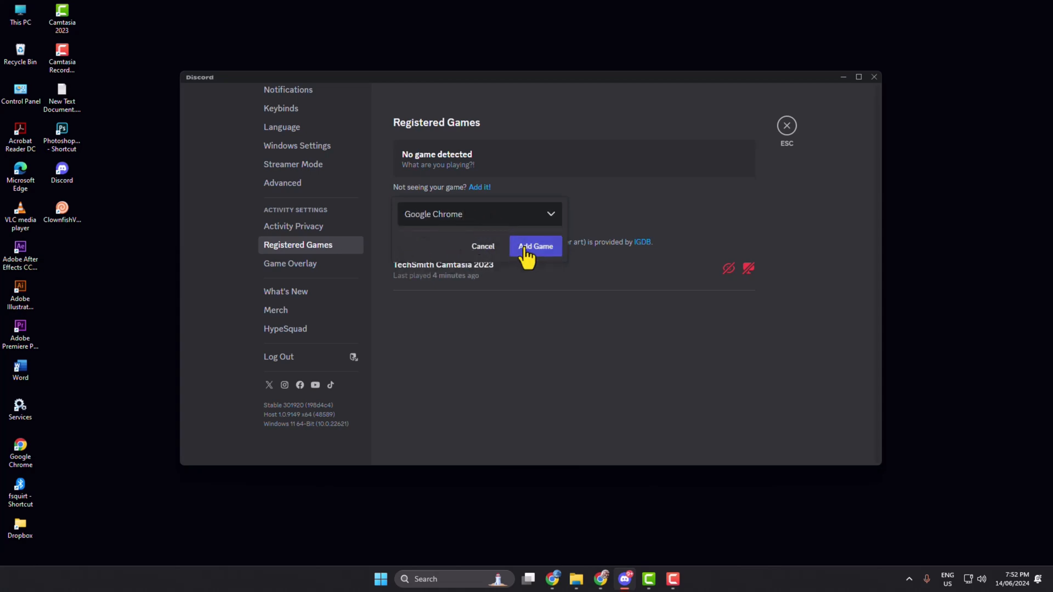
pyautogui.click(535, 246)
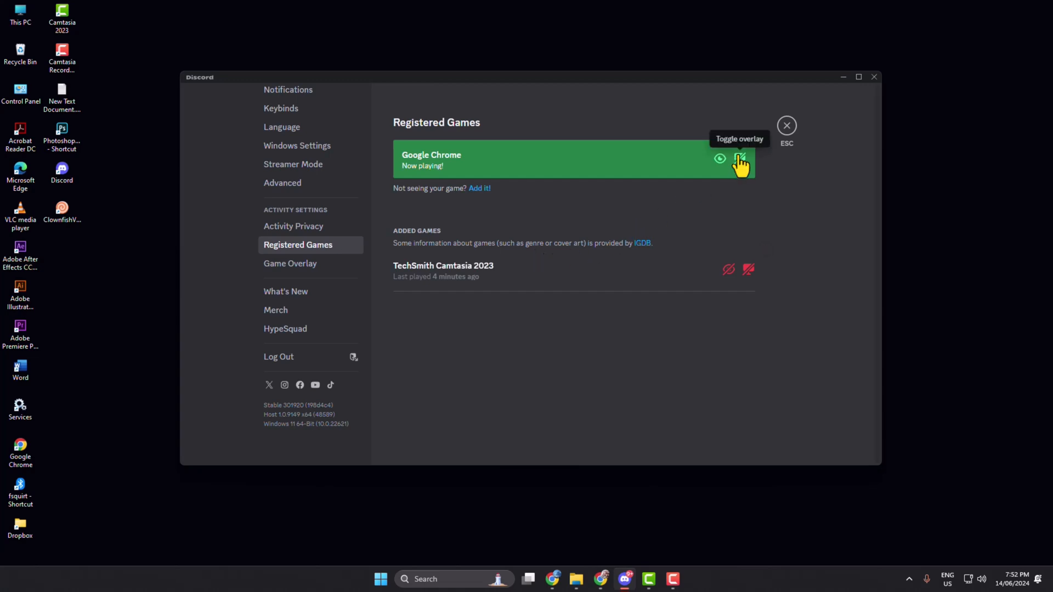
pyautogui.moveTo(720, 159)
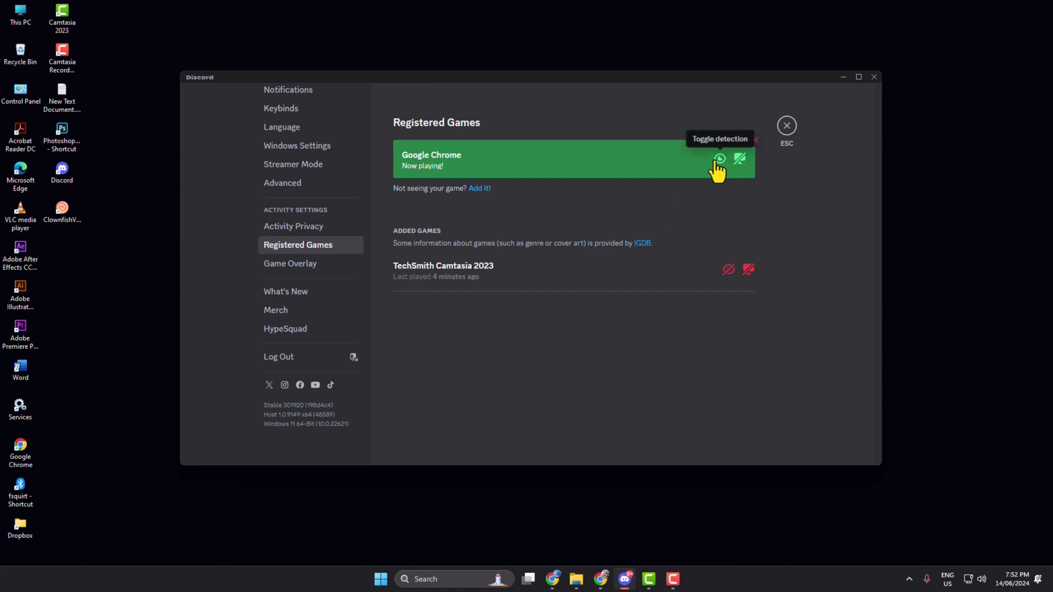
pyautogui.moveTo(739, 166)
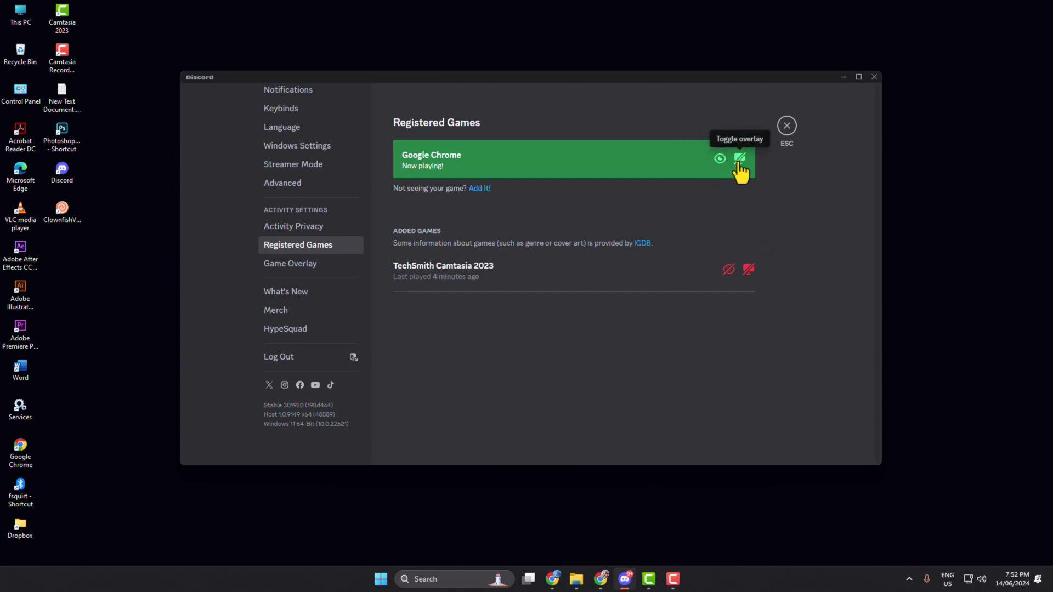
pyautogui.moveTo(294, 234)
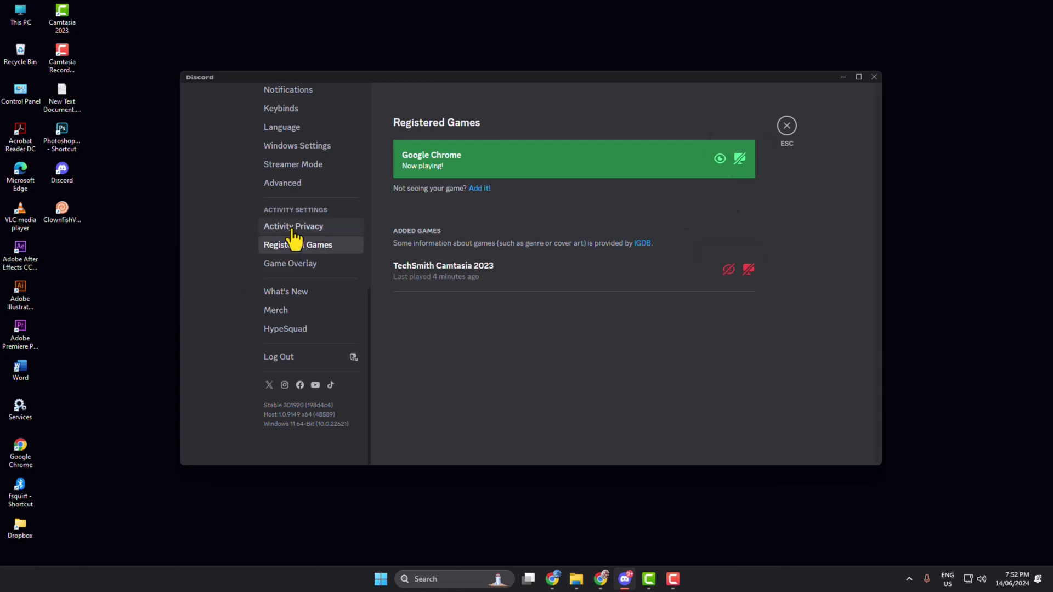
# Review Activity Privacy and exit User Settings back to the friends list.
pyautogui.click(293, 226)
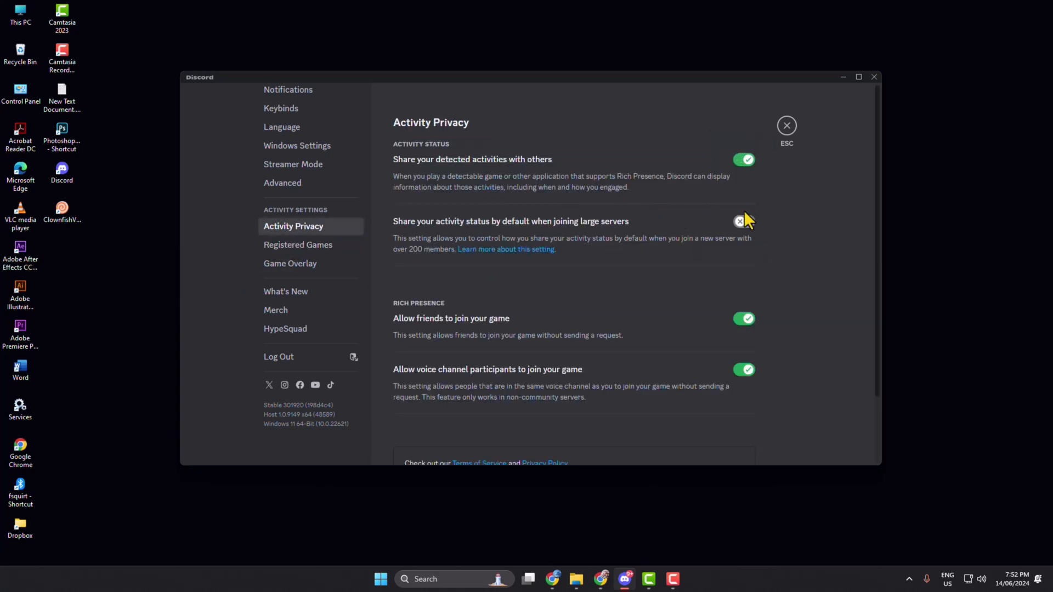
pyautogui.click(743, 220)
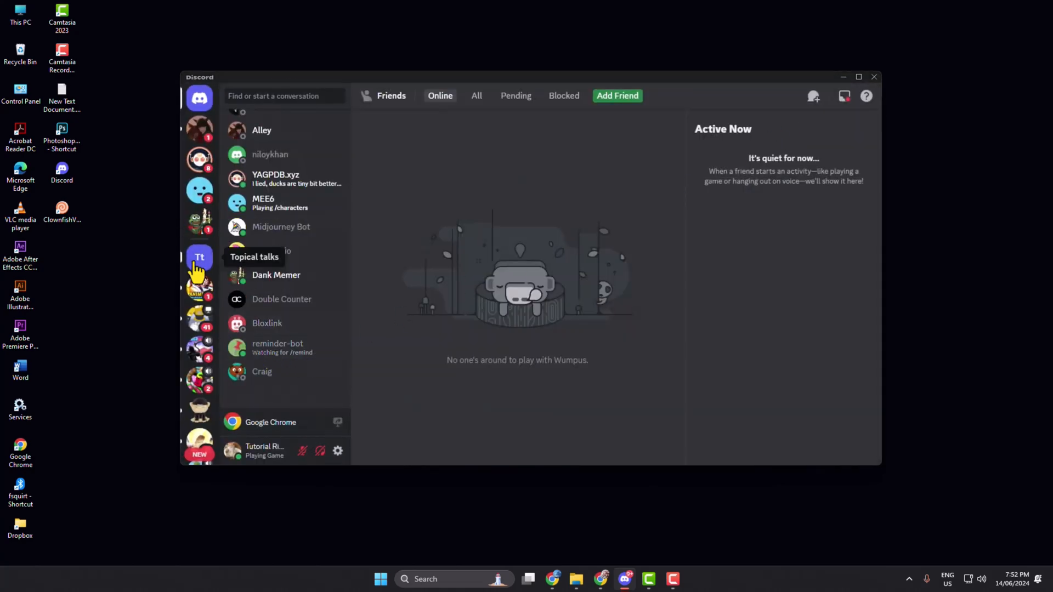
# Switch from the Topical talks server to howto1minute's own server.
pyautogui.click(200, 257)
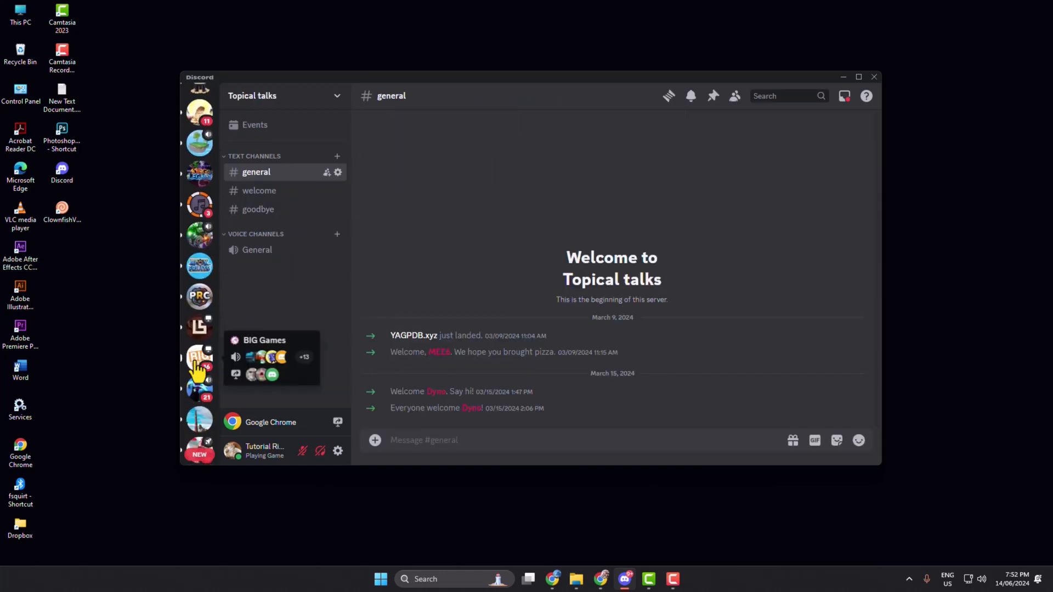
pyautogui.click(198, 261)
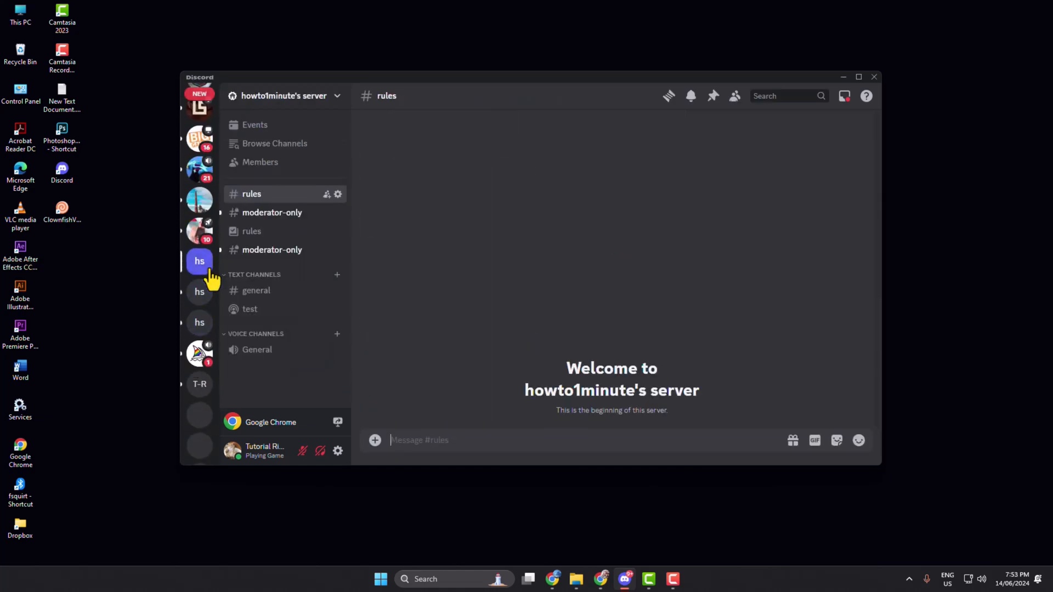
pyautogui.moveTo(271, 438)
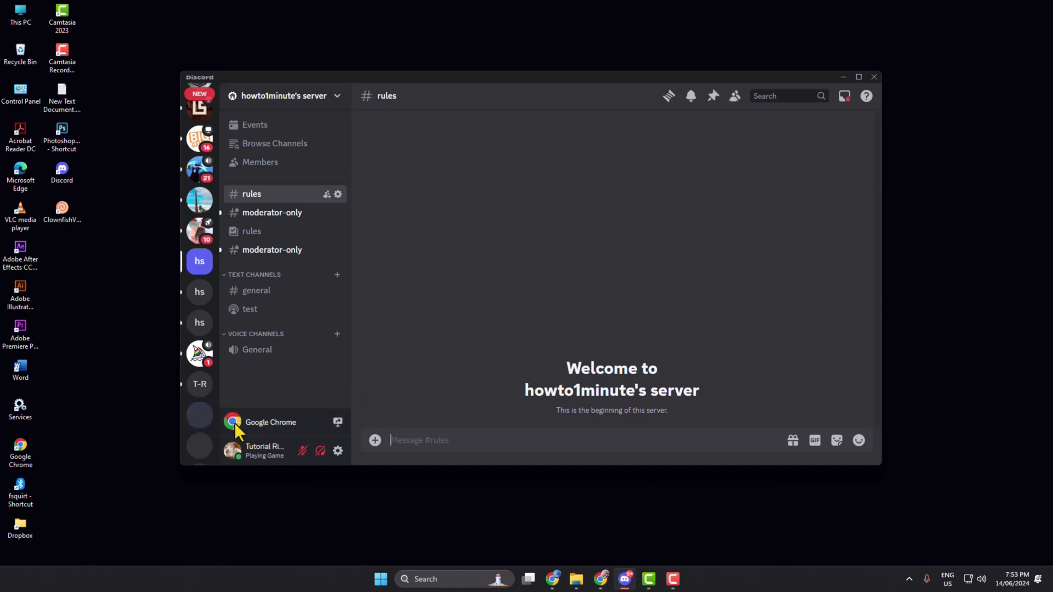
pyautogui.moveTo(337, 422)
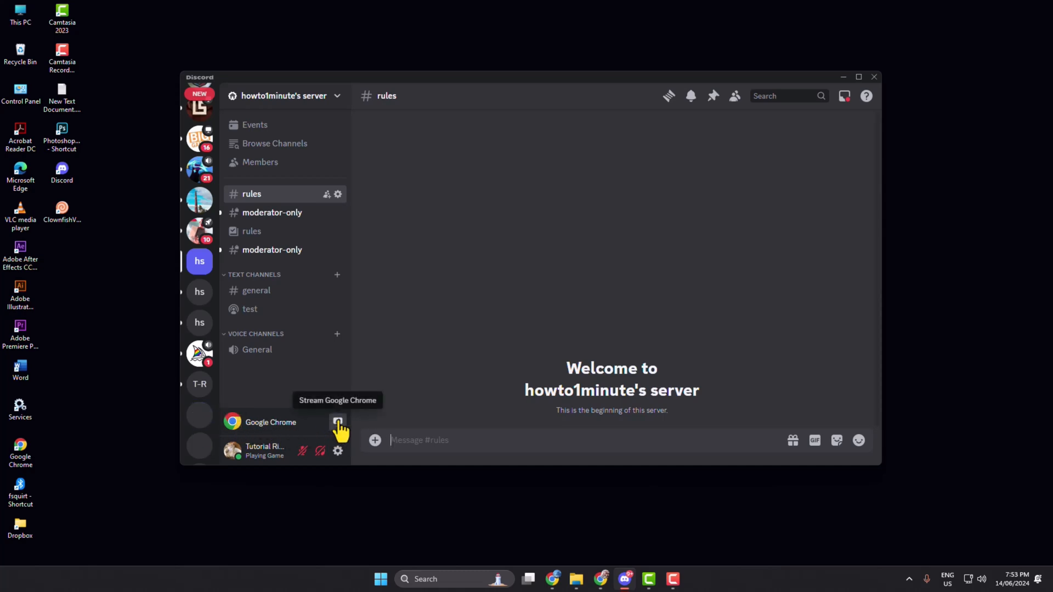
# Go live streaming Google Chrome with Netflix in the General voice channel and return to Discord.
pyautogui.click(339, 422)
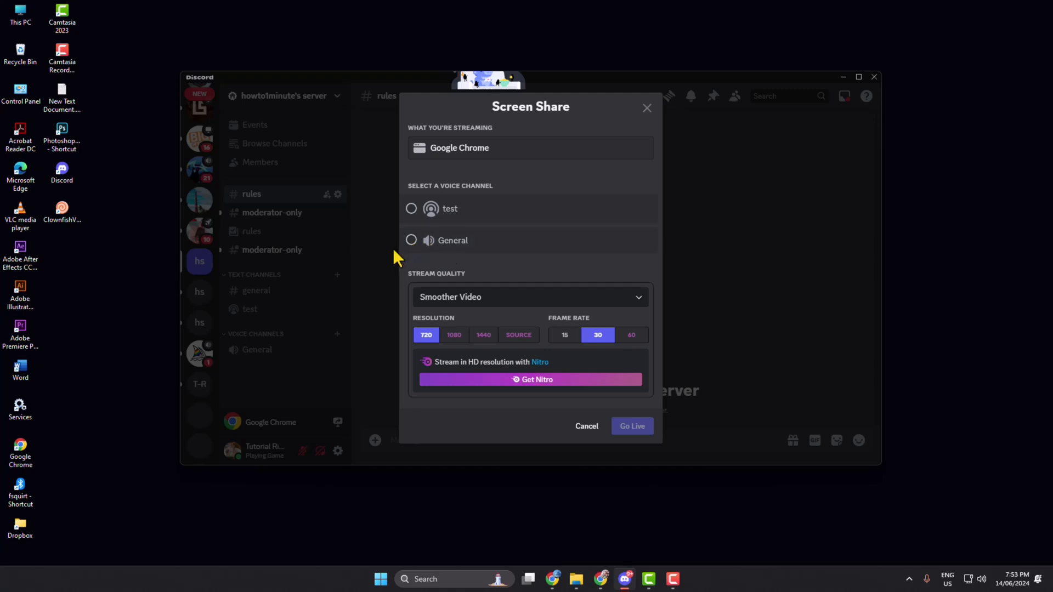
pyautogui.click(412, 240)
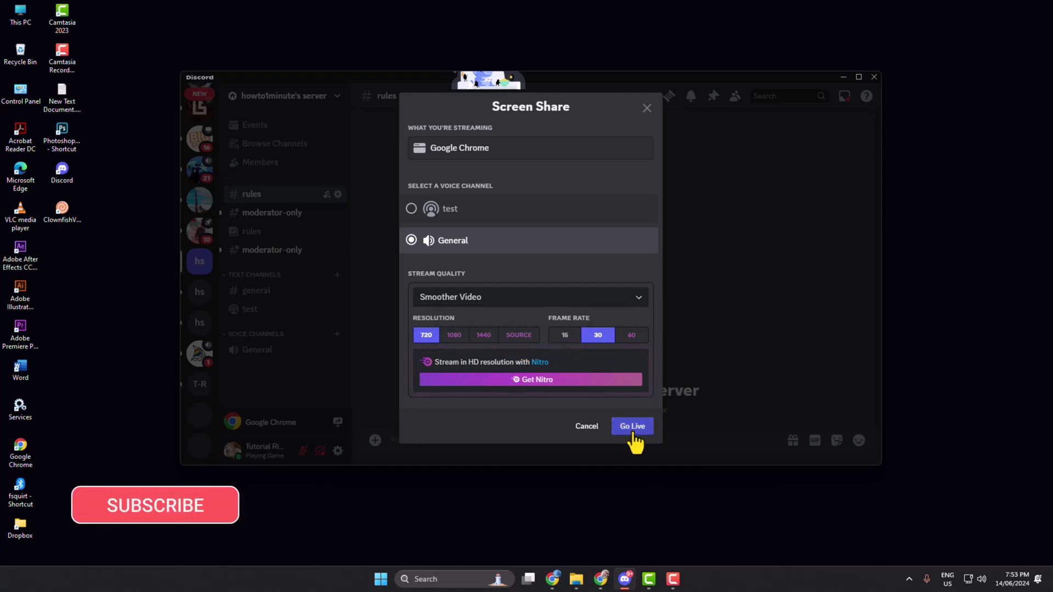
pyautogui.click(632, 426)
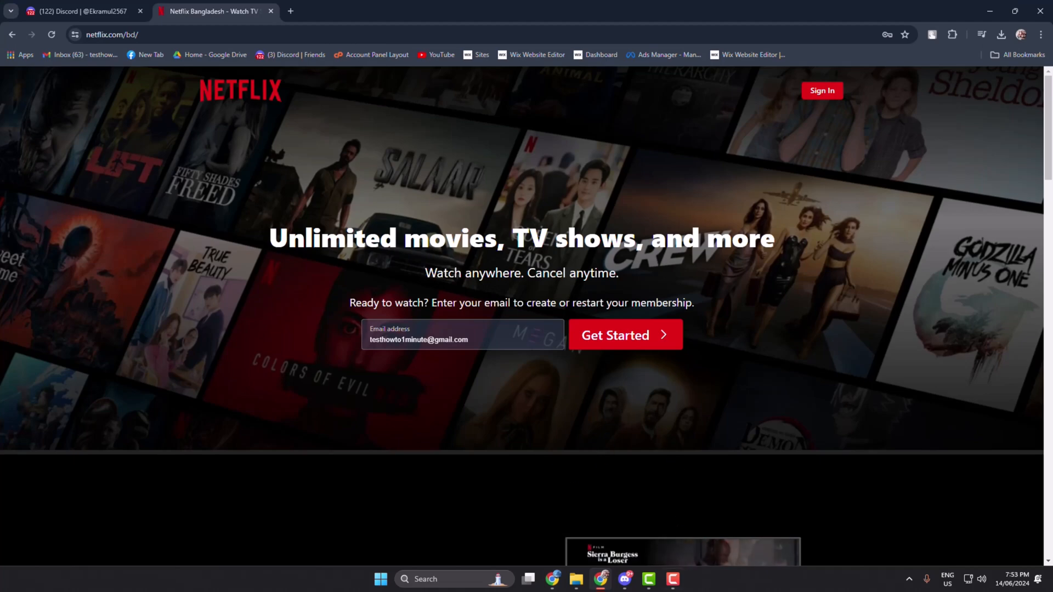
pyautogui.click(624, 579)
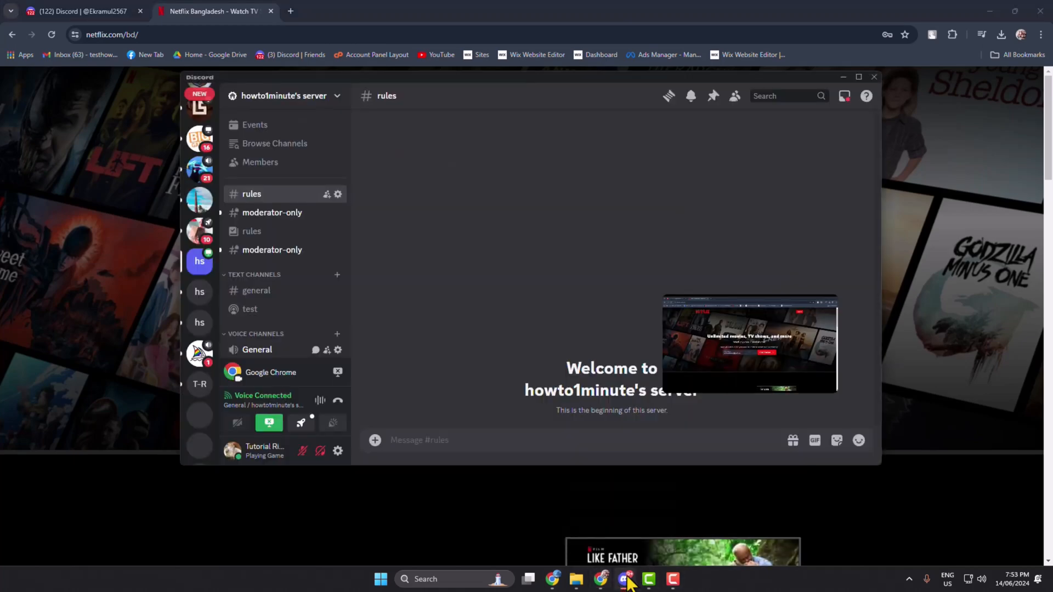